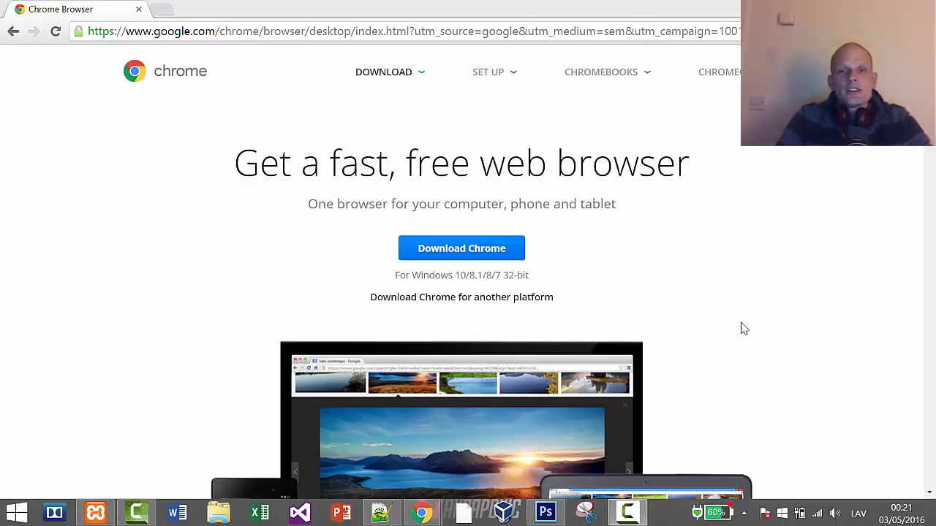
{"action": "mouse_move", "coordinate": [741, 318]}
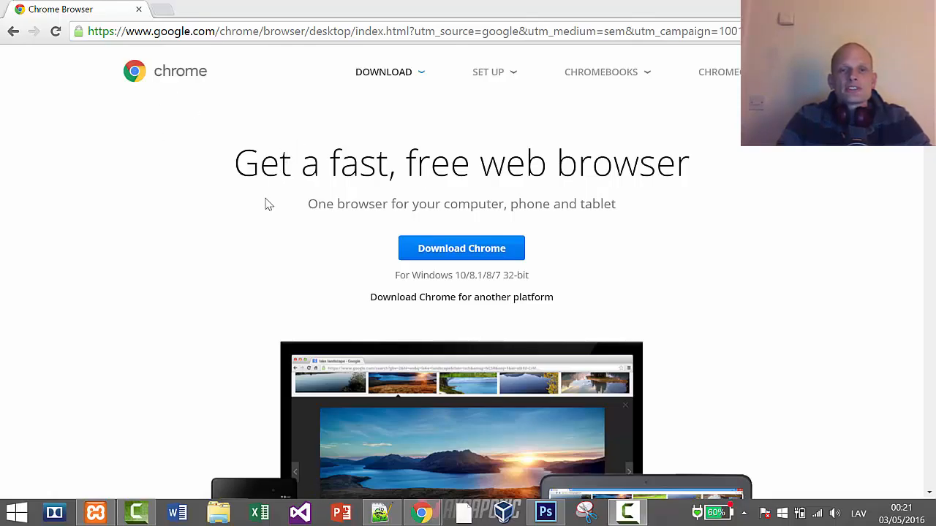
{"action": "mouse_move", "coordinate": [236, 220]}
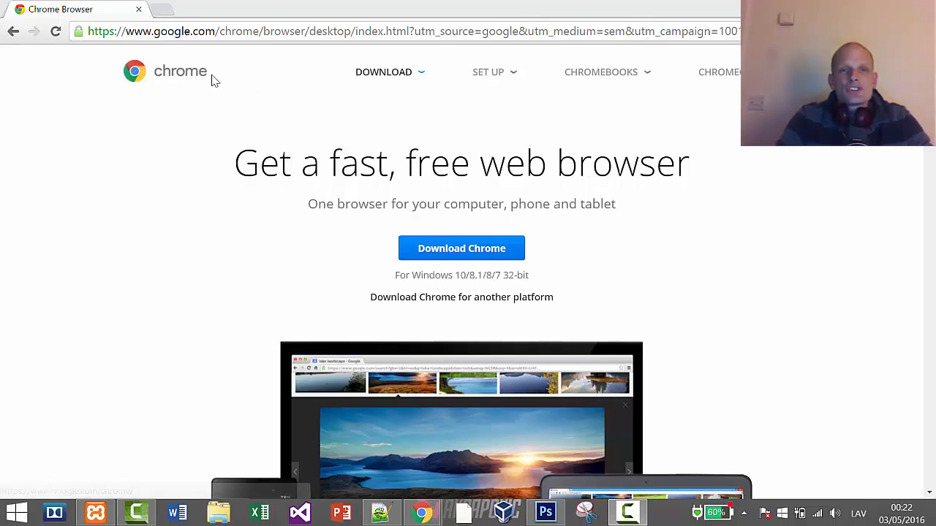
{"action": "mouse_move", "coordinate": [580, 225]}
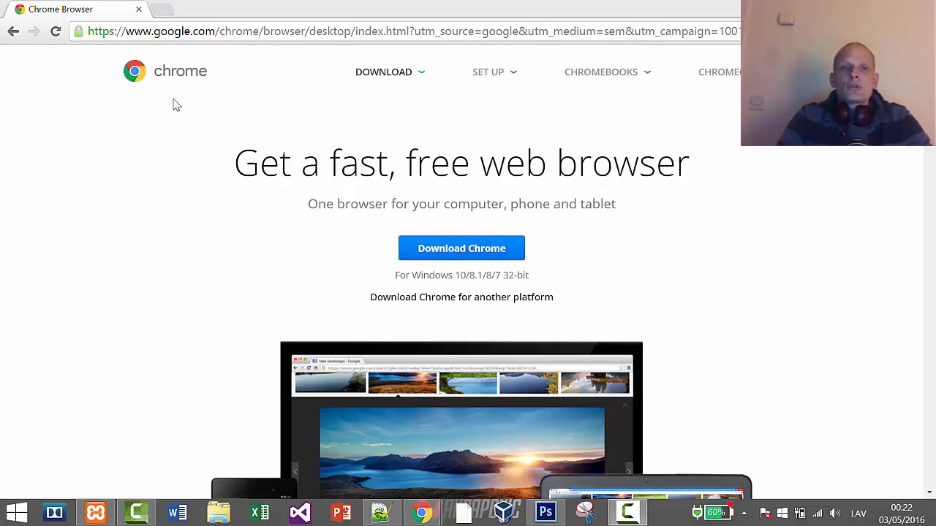
{"action": "mouse_move", "coordinate": [387, 261]}
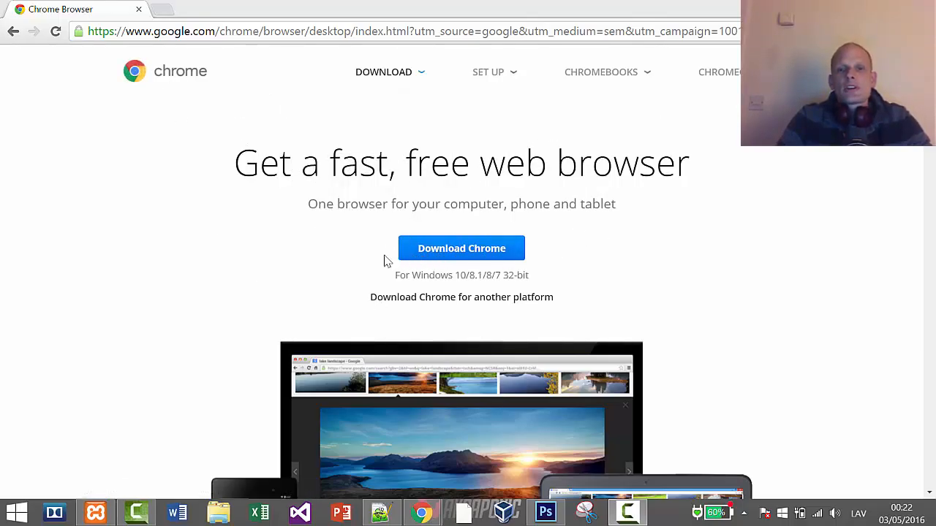
{"action": "mouse_move", "coordinate": [272, 253]}
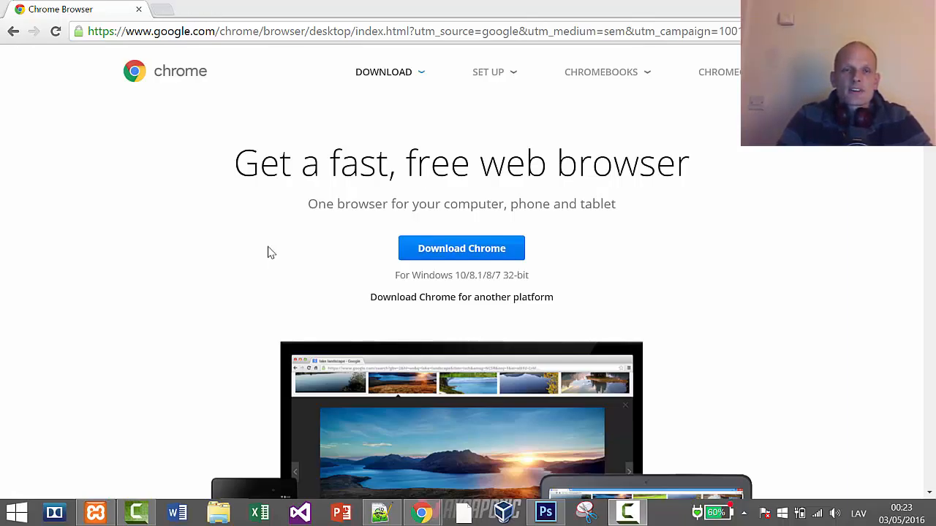
{"action": "mouse_move", "coordinate": [270, 307]}
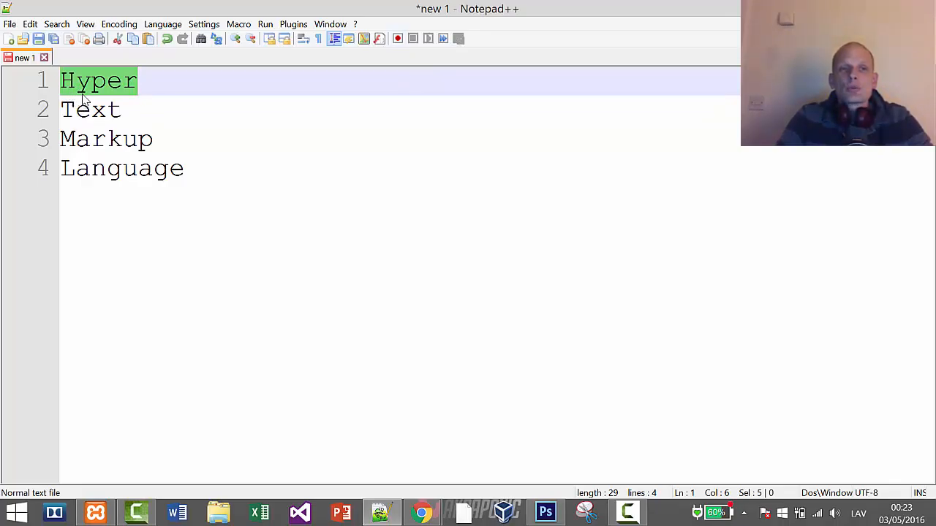
- Clear the text selection in the Hyper, Text, Markup, Language word list
{"action": "left_click", "coordinate": [72, 80]}
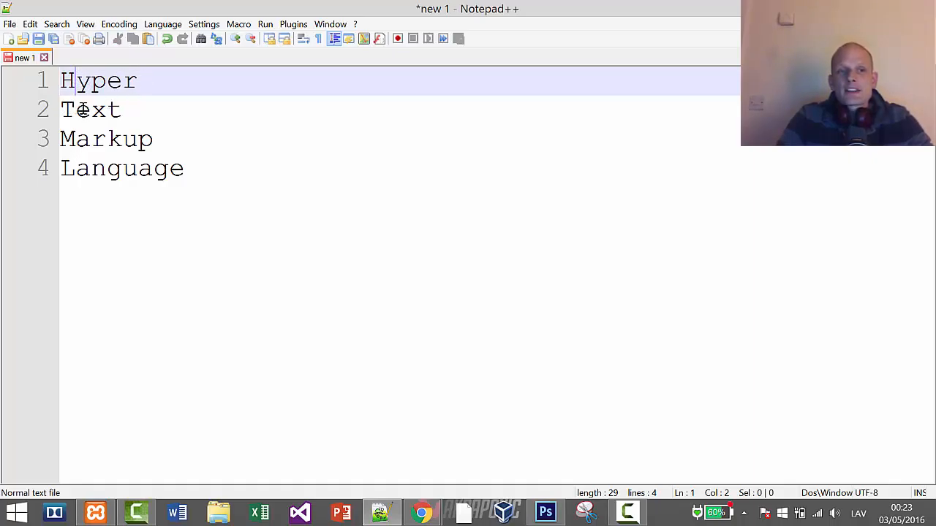
{"action": "mouse_move", "coordinate": [185, 172]}
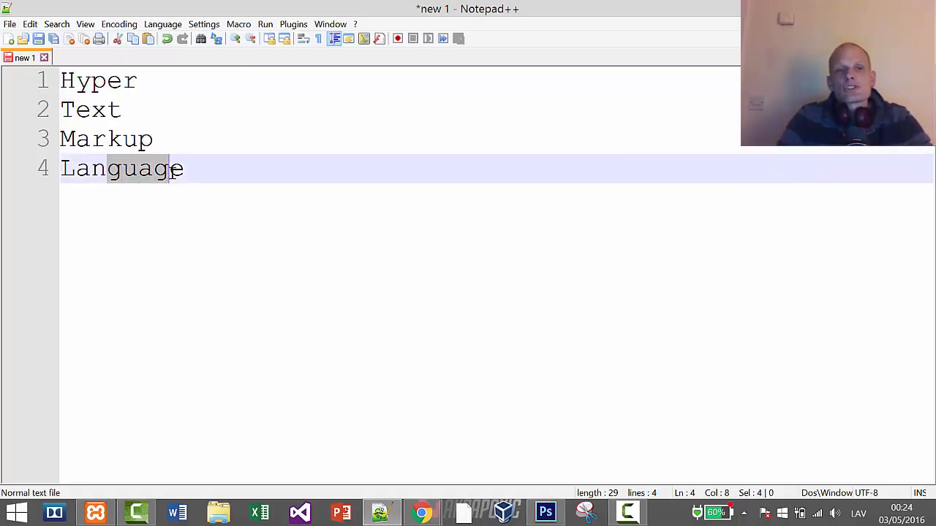
{"action": "left_click", "coordinate": [185, 168]}
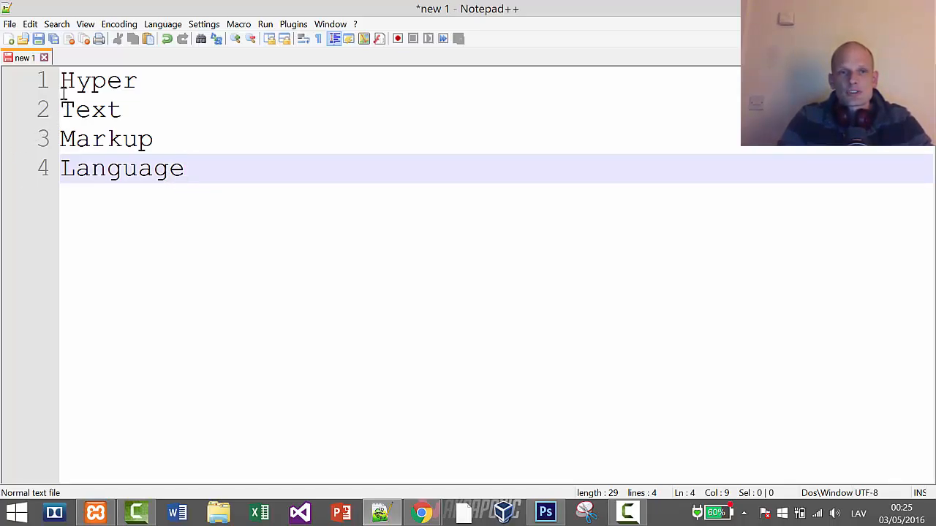
{"action": "key", "text": "ctrl+a"}
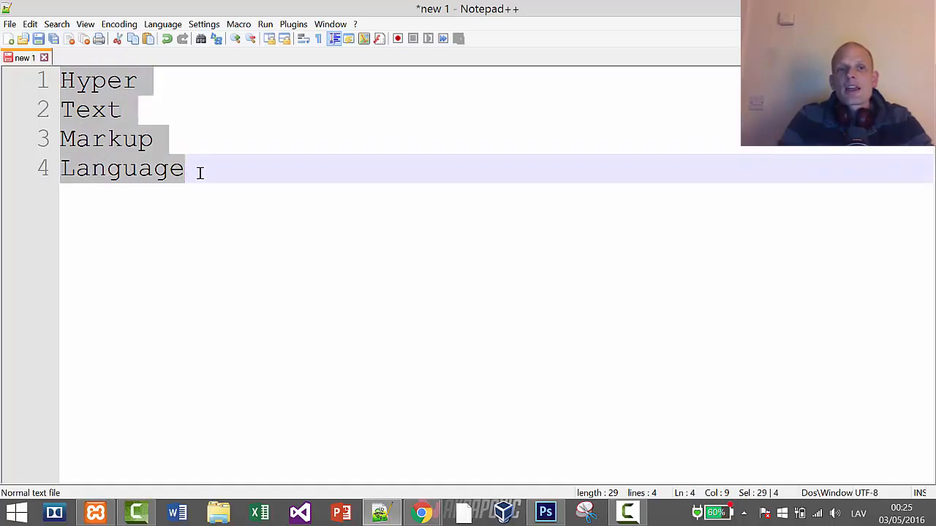
{"action": "left_click", "coordinate": [187, 168]}
{"action": "type", "text": "ht"}
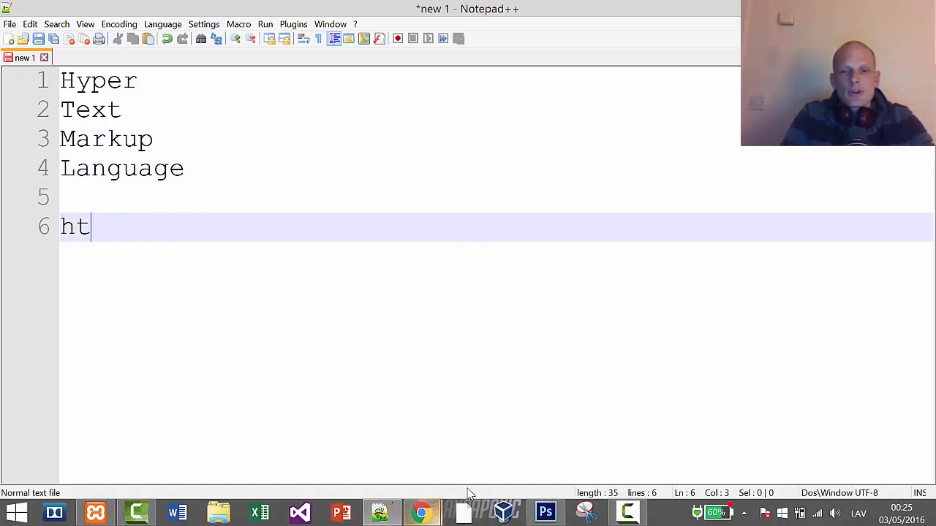
{"action": "left_click", "coordinate": [422, 511]}
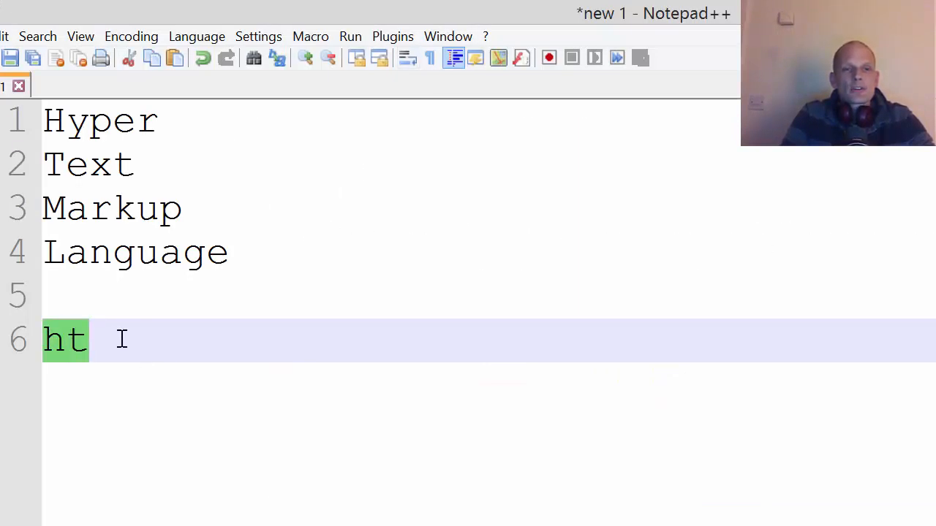
{"action": "type", "text": "tps://www.google.com/chrome/browser"}
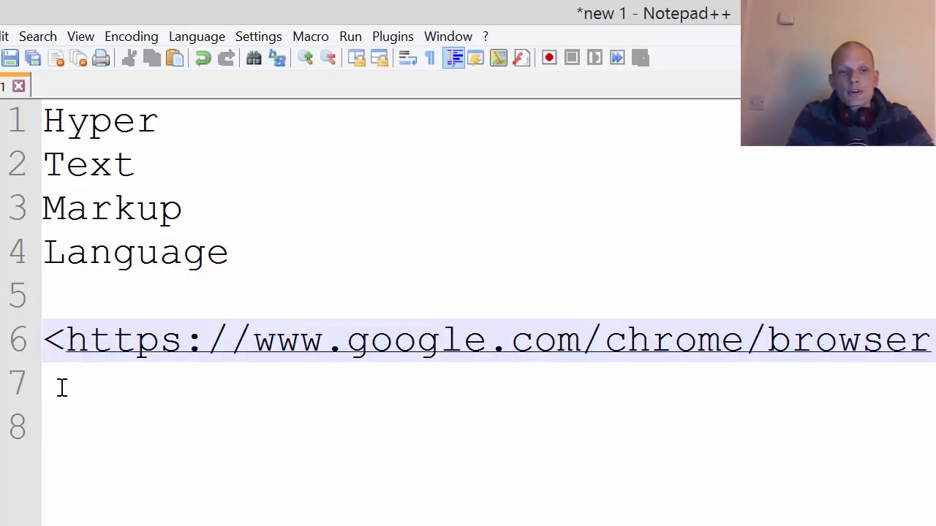
- Prefix the Chrome URL with <a href =" and close it with a quote
{"action": "type", "text": "a"}
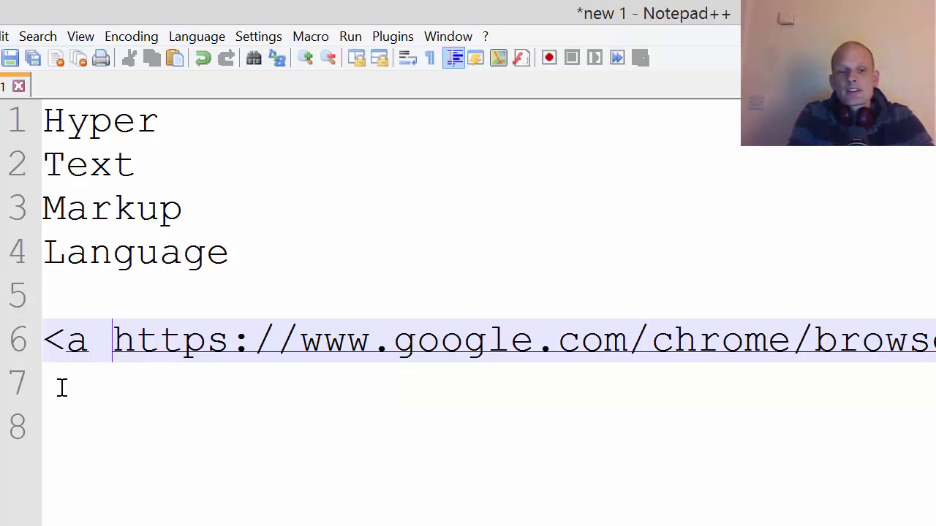
{"action": "type", "text": "hr"}
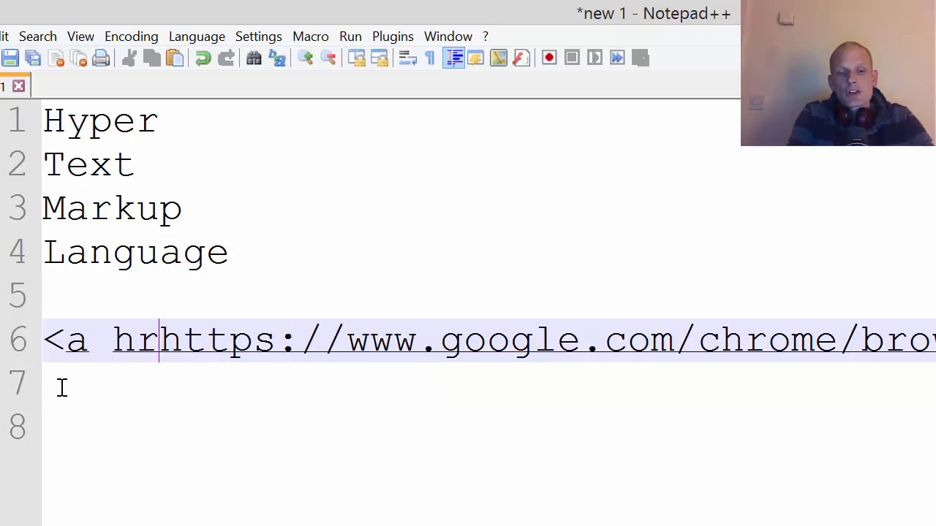
{"action": "type", "text": "ef"}
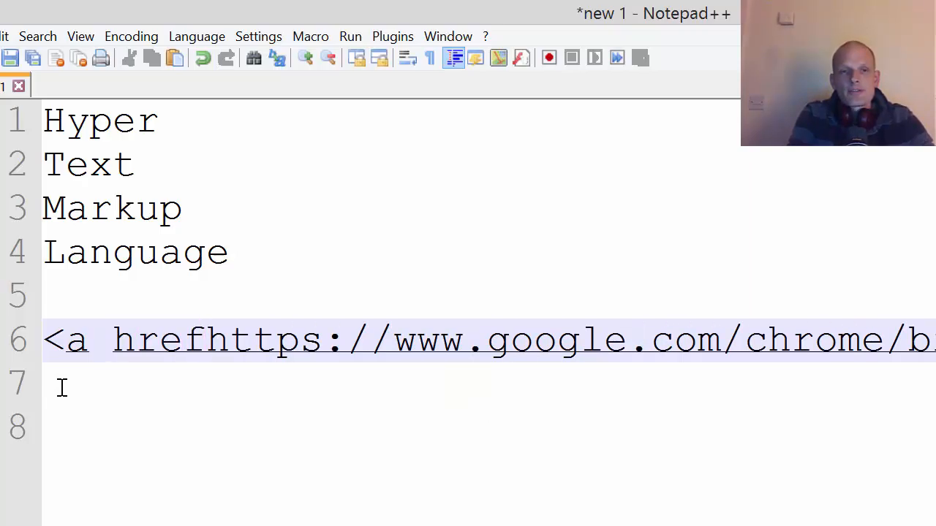
{"action": "type", "text": "=\""}
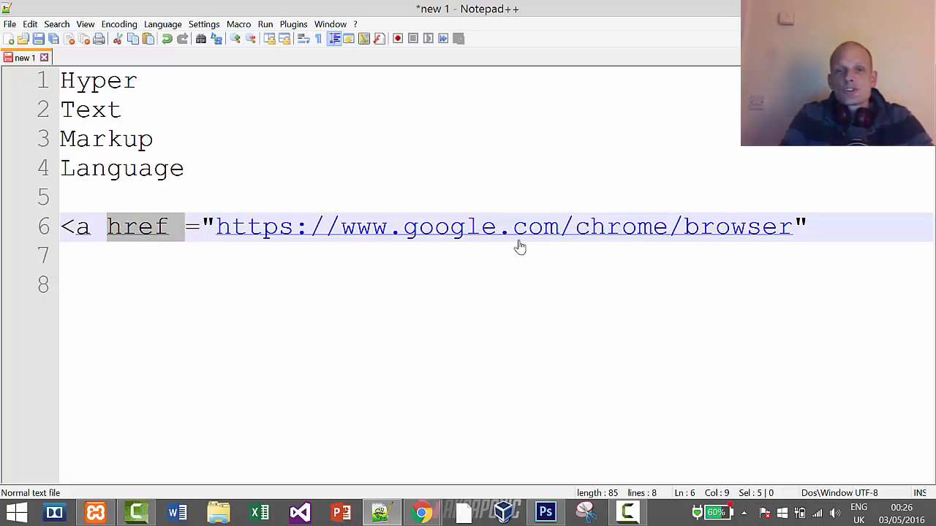
{"action": "mouse_move", "coordinate": [794, 334]}
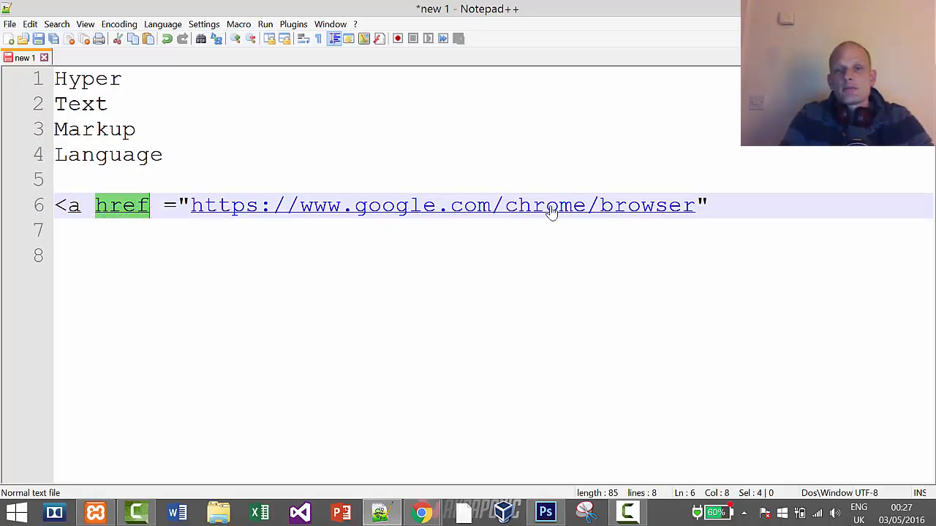
- Close the opening tag, add </a>, and insert the link text 'Click here'
{"action": "left_click", "coordinate": [751, 222]}
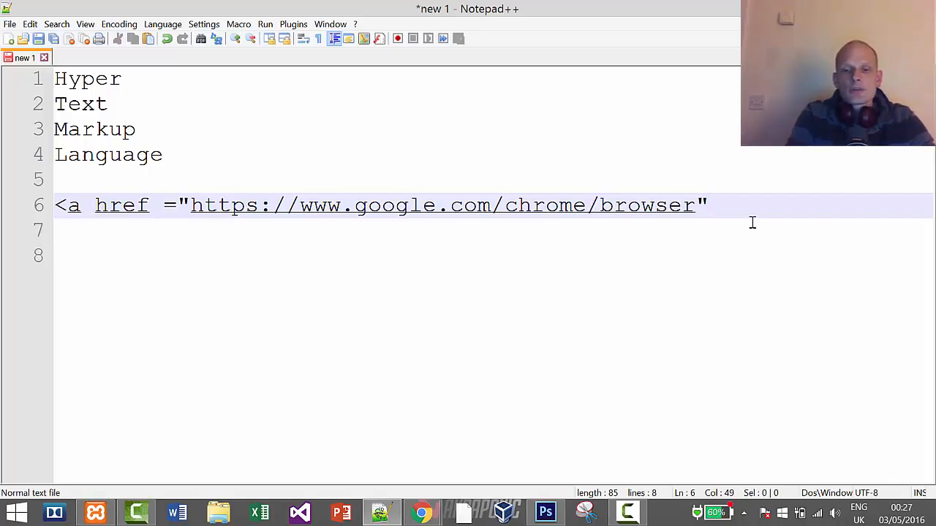
{"action": "type", "text": "></a."}
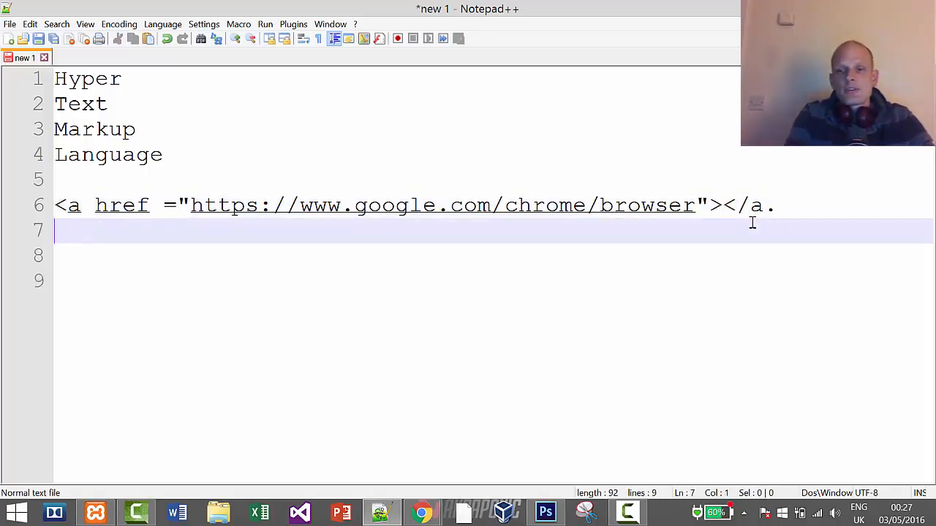
{"action": "key", "text": "Backspace"}
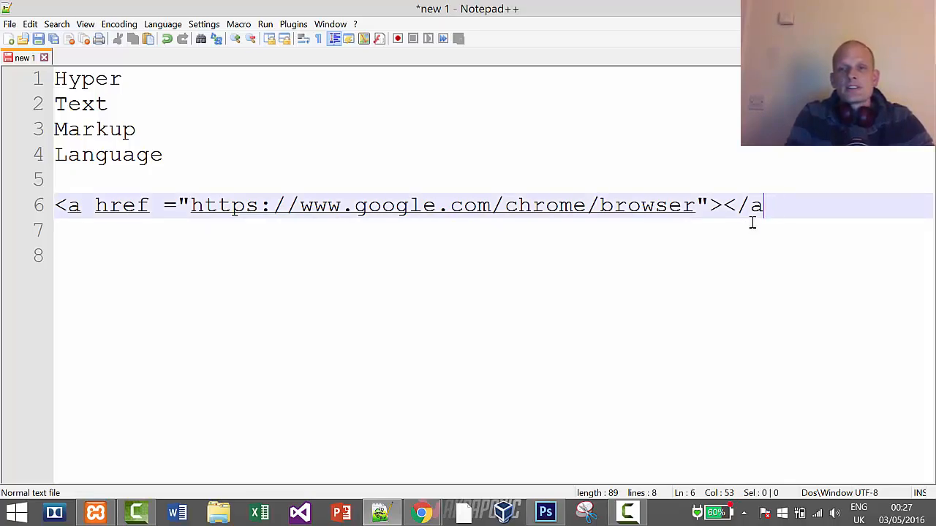
{"action": "type", "text": ">"}
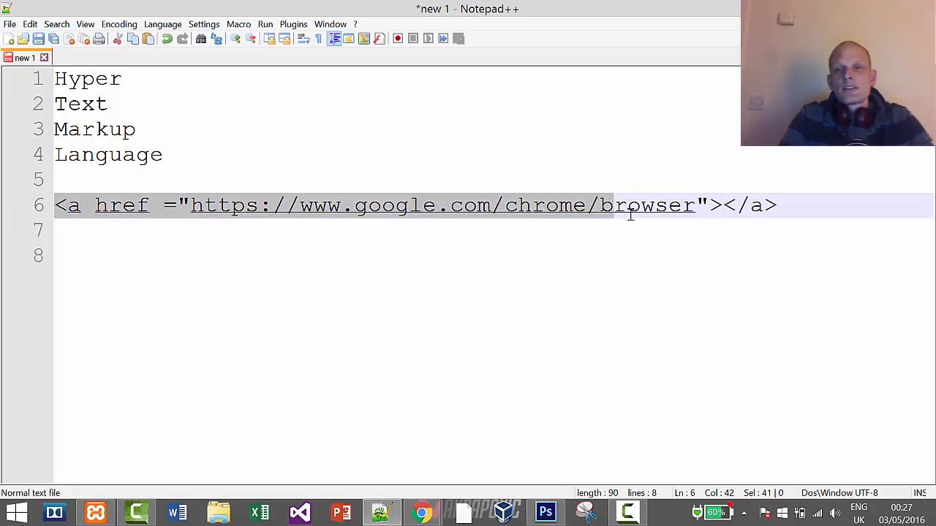
{"action": "left_click", "coordinate": [723, 205]}
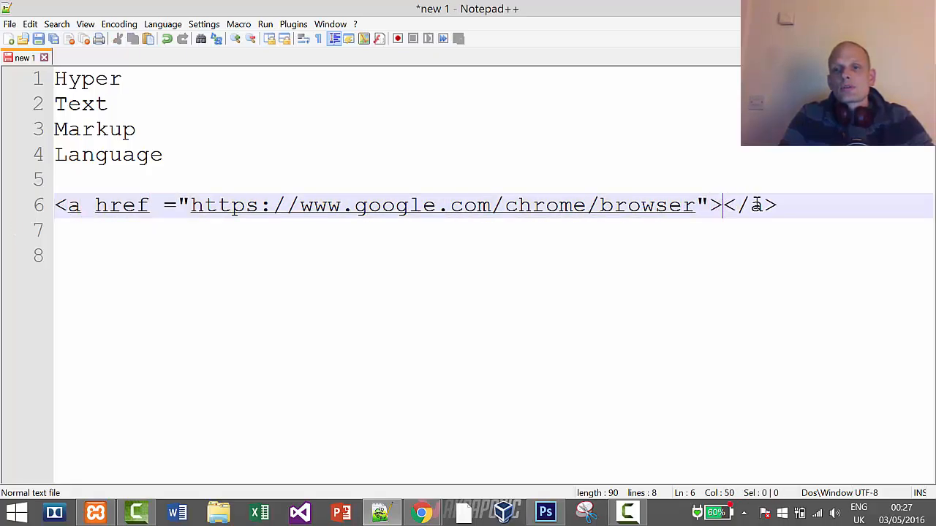
{"action": "mouse_move", "coordinate": [742, 242]}
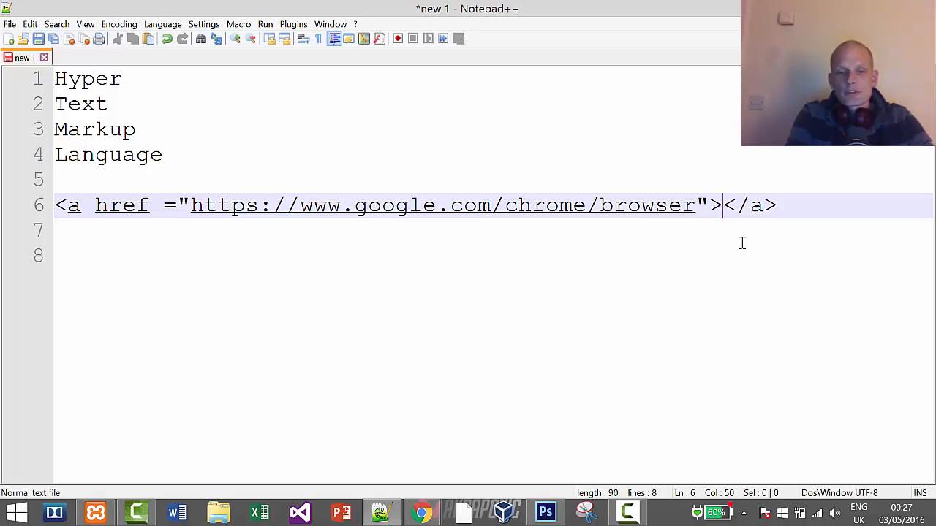
{"action": "type", "text": "Click here"}
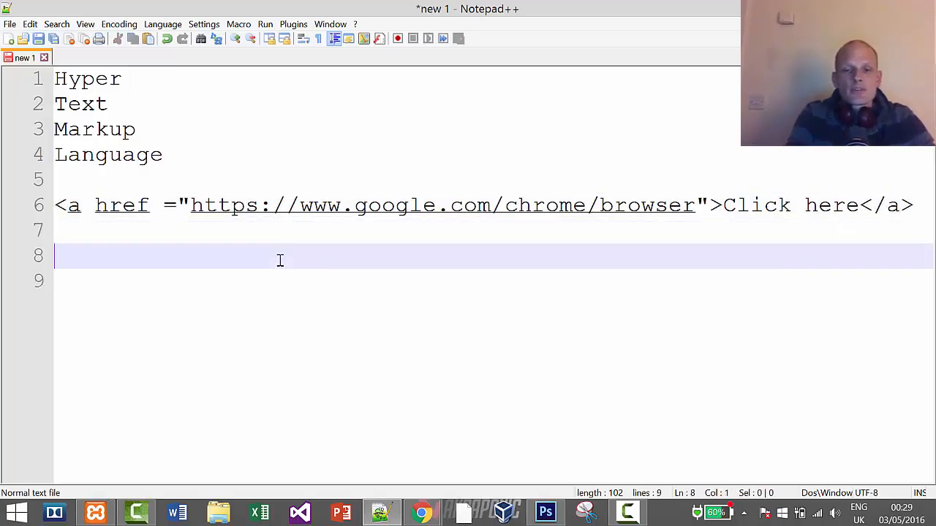
- Write '<p> This is tex </p>' on line 9 below the Chrome link
{"action": "type", "text": "This s"}
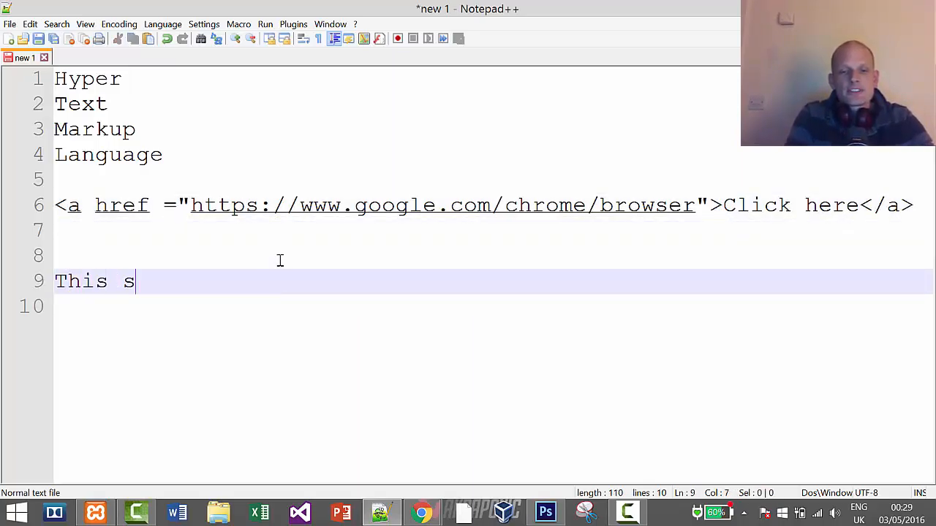
{"action": "type", "text": "i"}
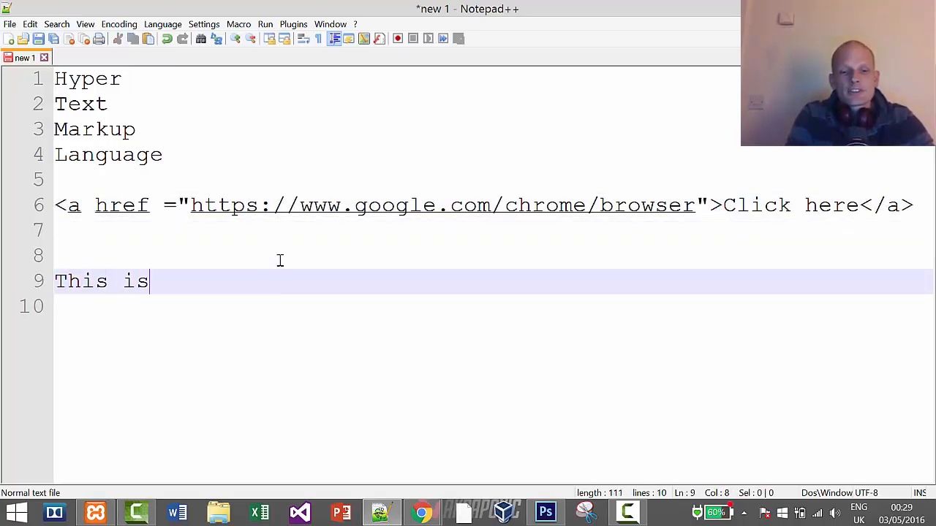
{"action": "type", "text": "tex"}
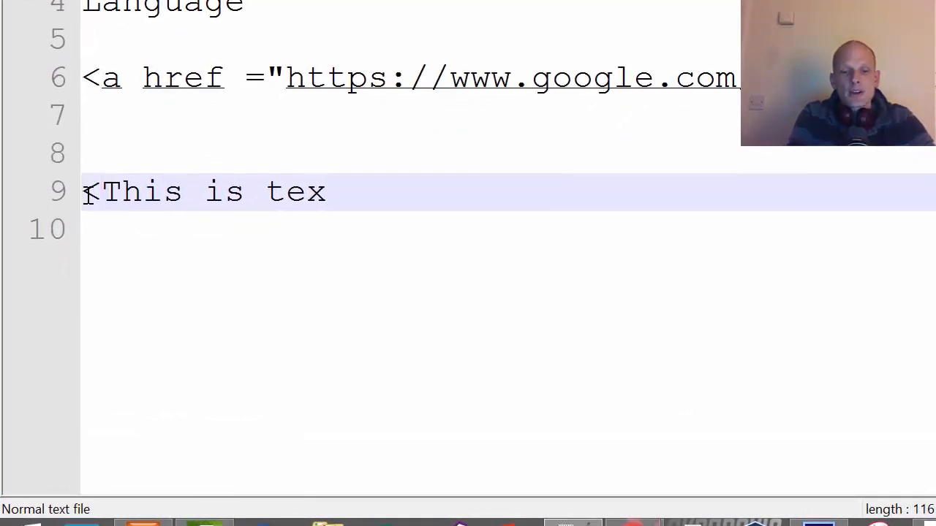
{"action": "type", "text": "p>"}
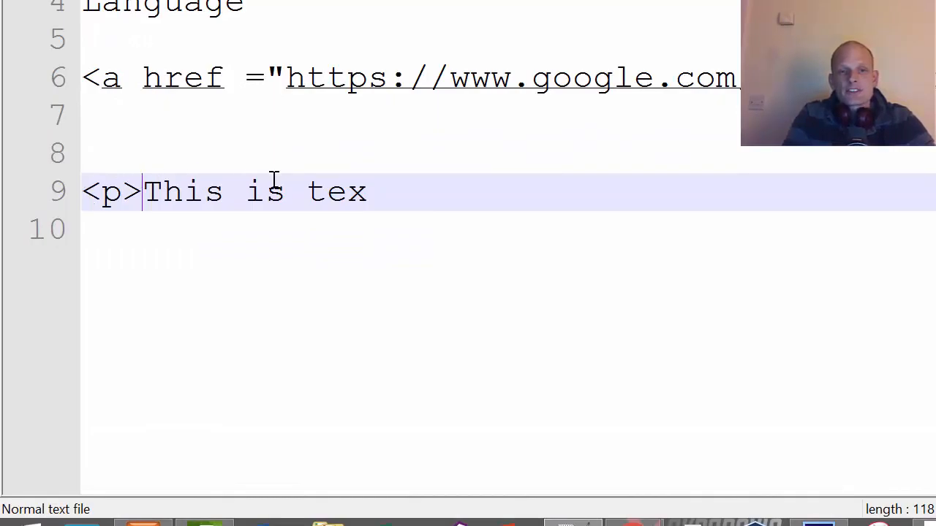
{"action": "type", "text": "</"}
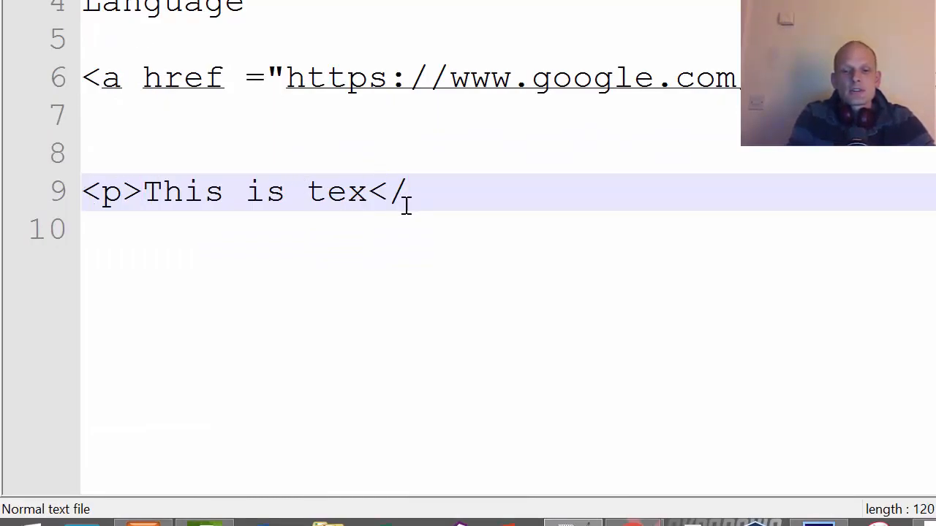
{"action": "type", "text": "p>"}
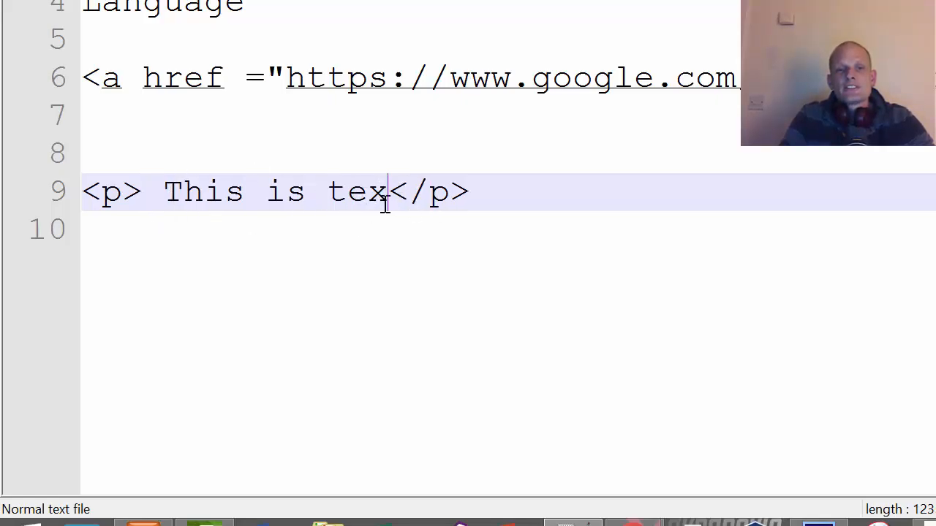
{"action": "type", "text": "\"   \""}
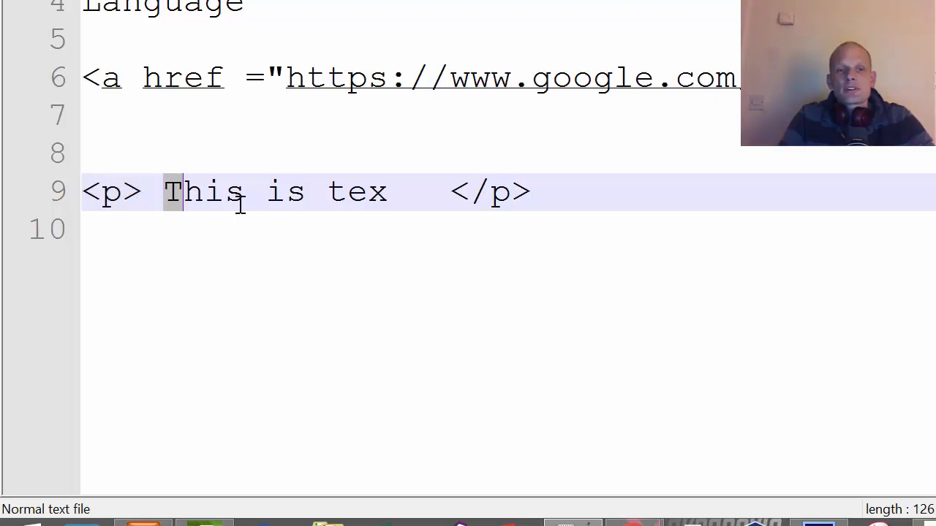
- Write '<h1>This is tex </h1>' on line 11 and select that heading line
{"action": "left_click_drag", "start_coordinate": [171, 191], "coordinate": [409, 191]}
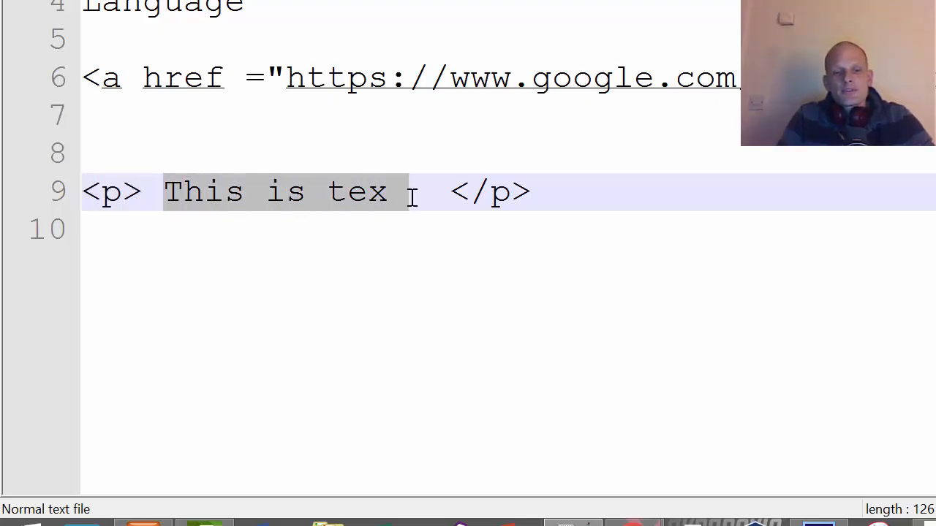
{"action": "key", "text": "Delete"}
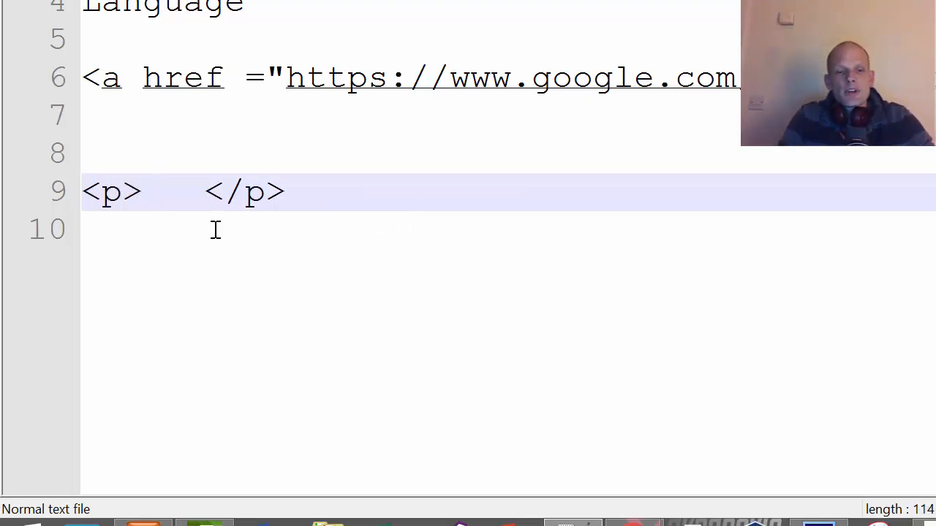
{"action": "type", "text": "This is tex"}
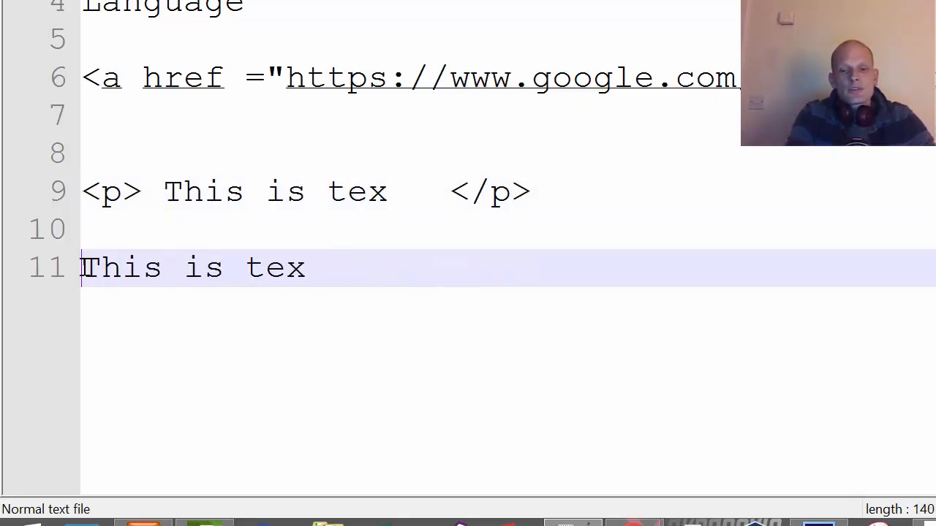
{"action": "type", "text": "<h1>"}
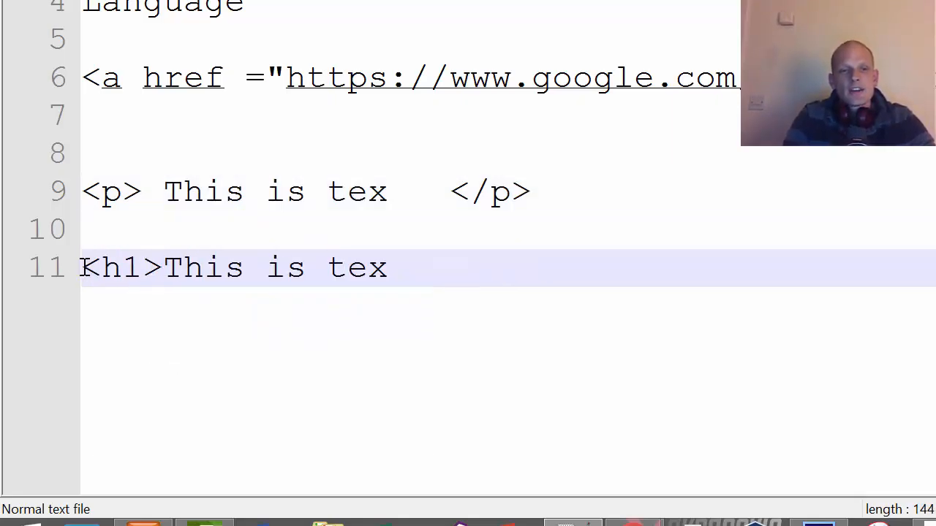
{"action": "type", "text": "</"}
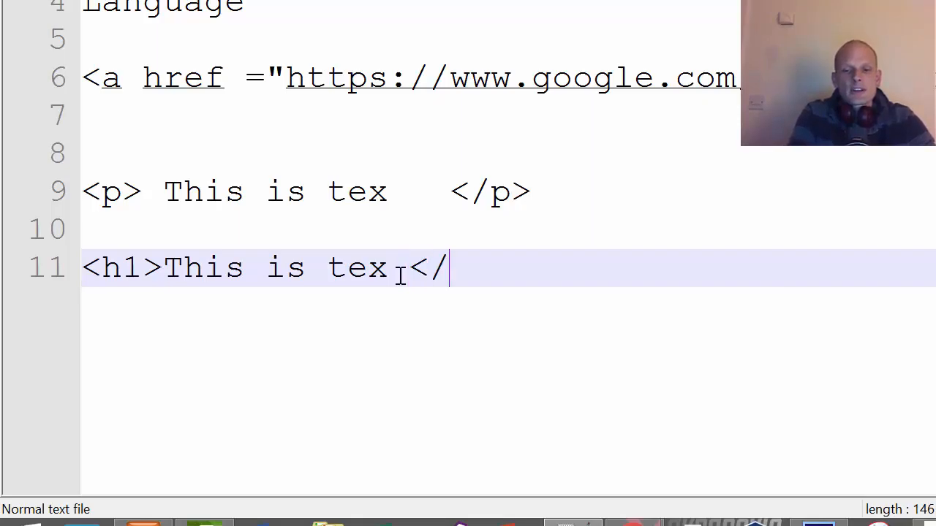
{"action": "type", "text": "h1>"}
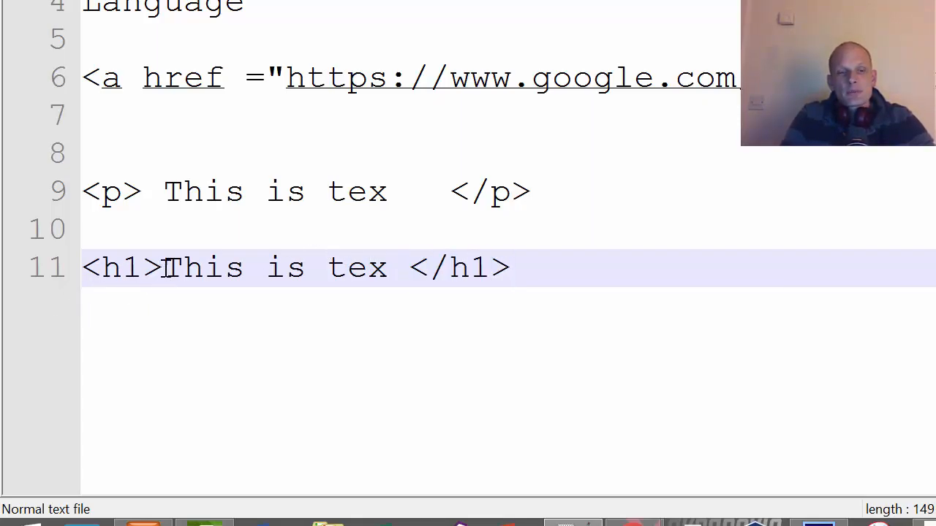
{"action": "left_click_drag", "start_coordinate": [163, 266], "coordinate": [388, 267]}
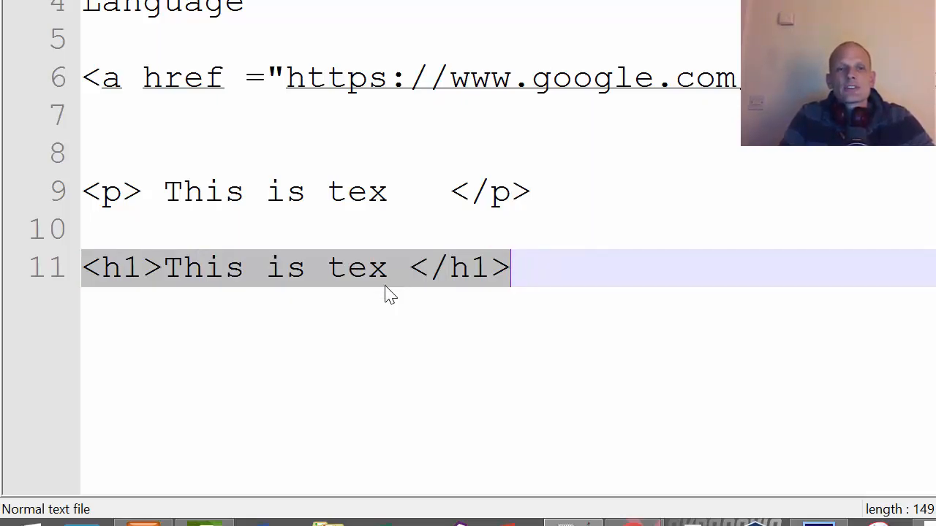
{"action": "mouse_move", "coordinate": [400, 284]}
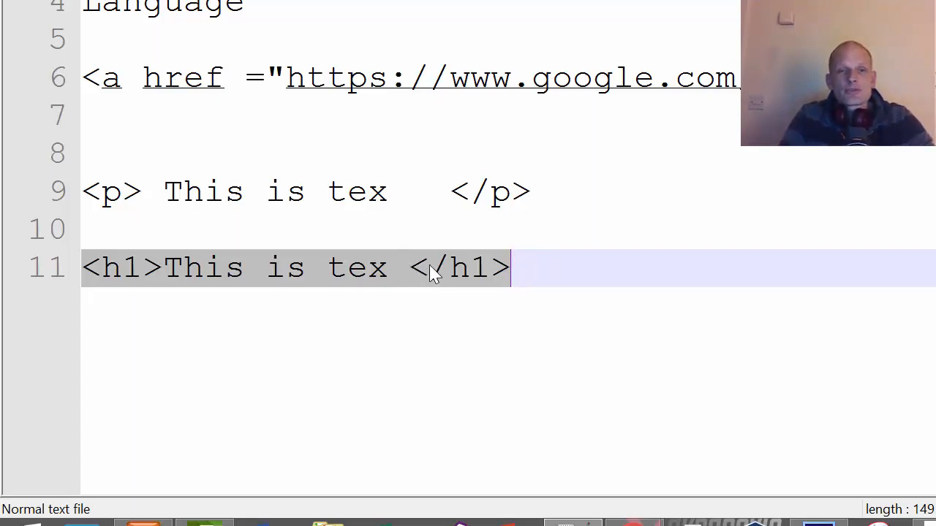
{"action": "left_click", "coordinate": [163, 191]}
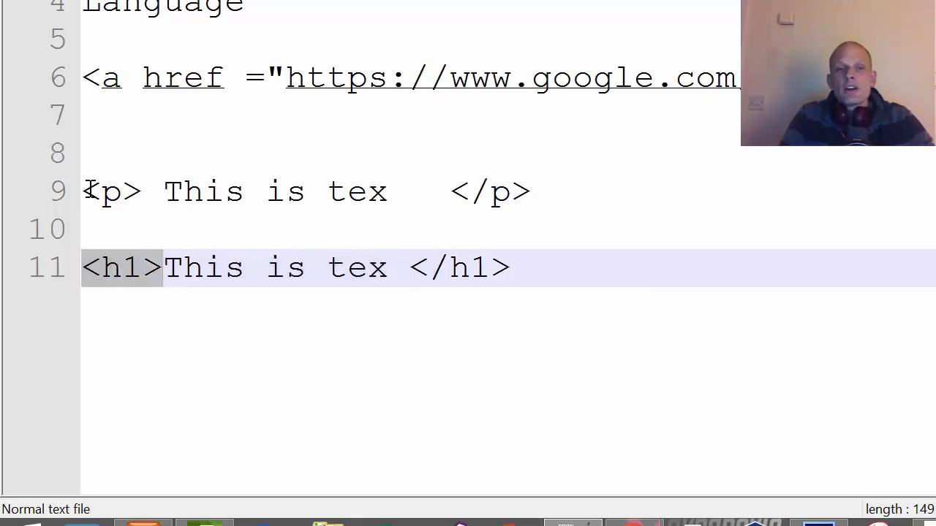
{"action": "left_click", "coordinate": [130, 192]}
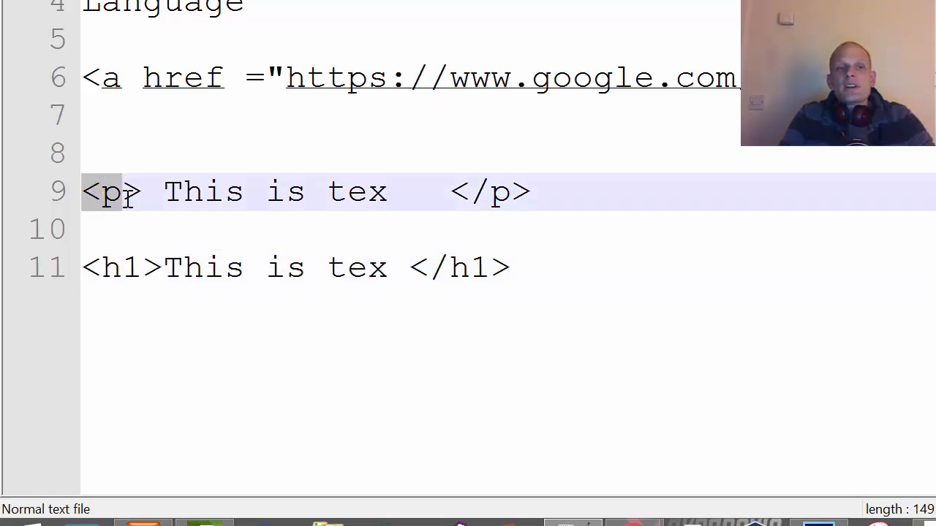
{"action": "left_click_drag", "start_coordinate": [164, 190], "coordinate": [300, 190]}
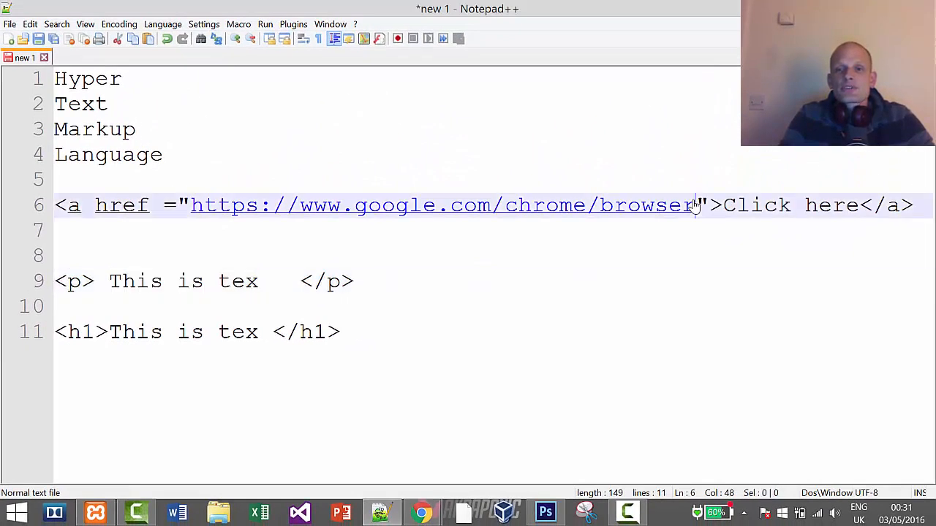
{"action": "left_click_drag", "start_coordinate": [695, 206], "coordinate": [189, 206]}
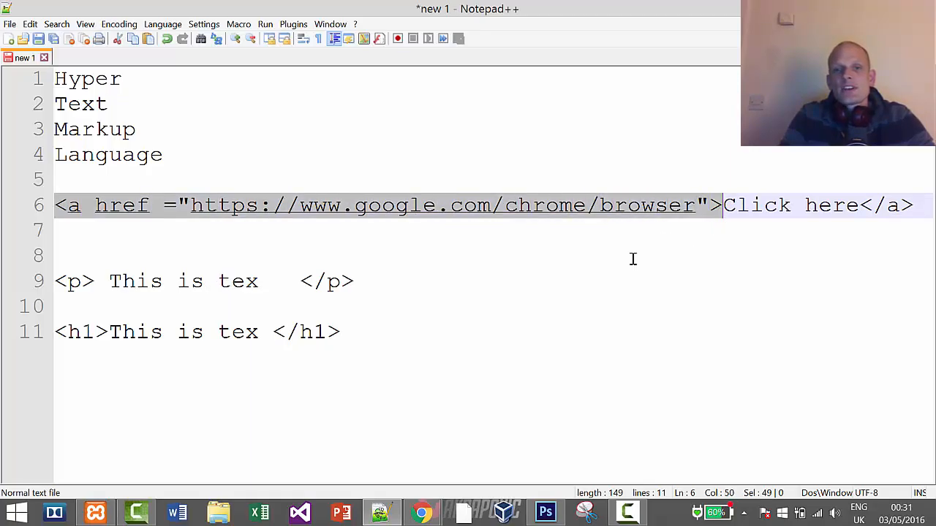
{"action": "mouse_move", "coordinate": [234, 240]}
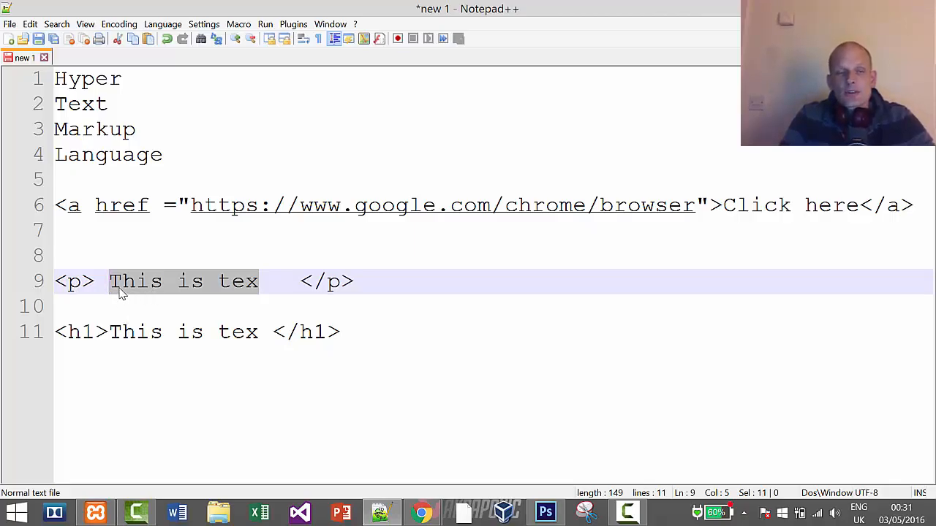
{"action": "mouse_move", "coordinate": [212, 370]}
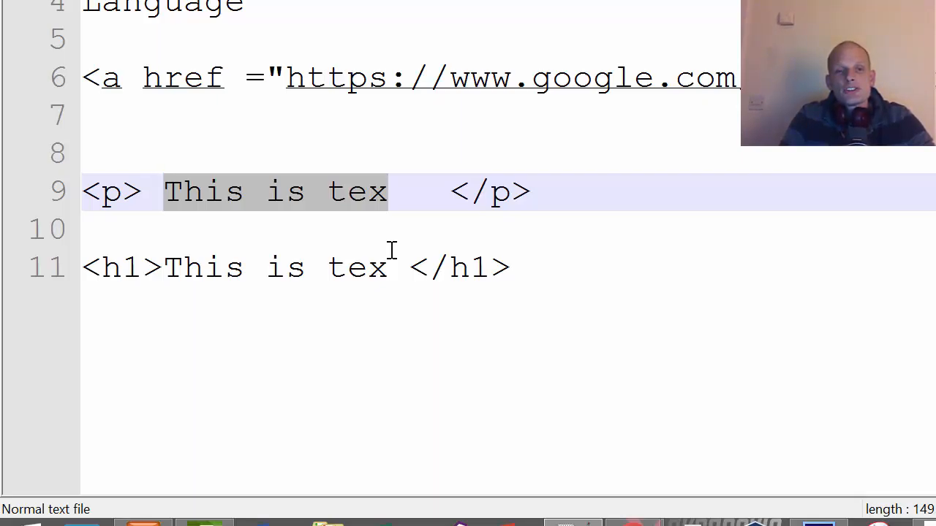
{"action": "mouse_move", "coordinate": [498, 367]}
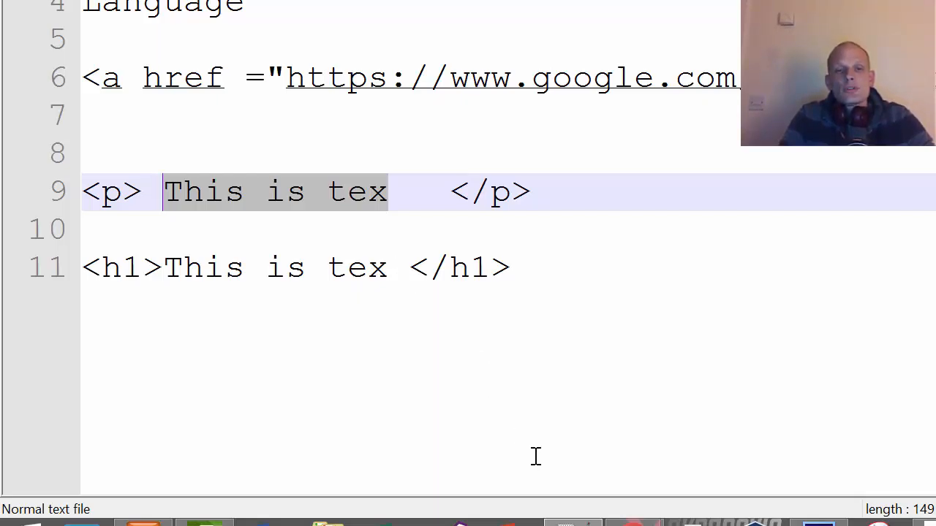
{"action": "mouse_move", "coordinate": [561, 385]}
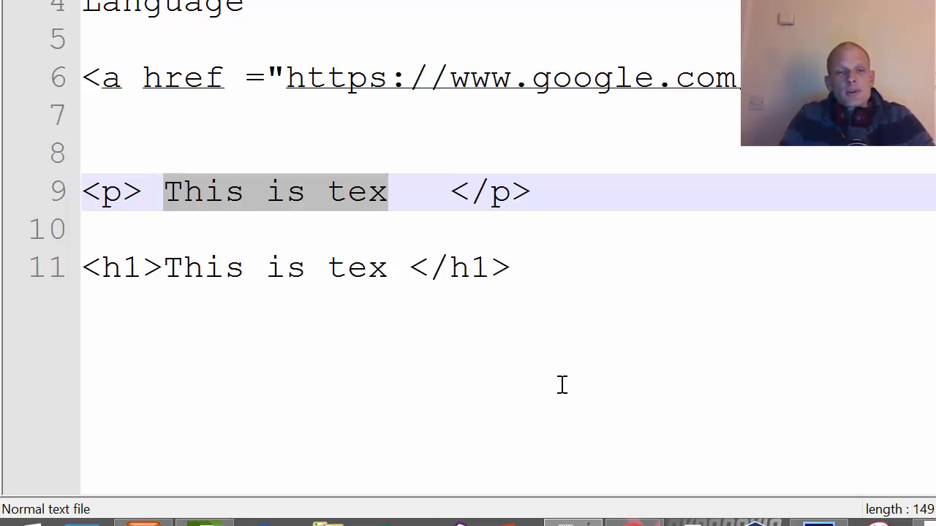